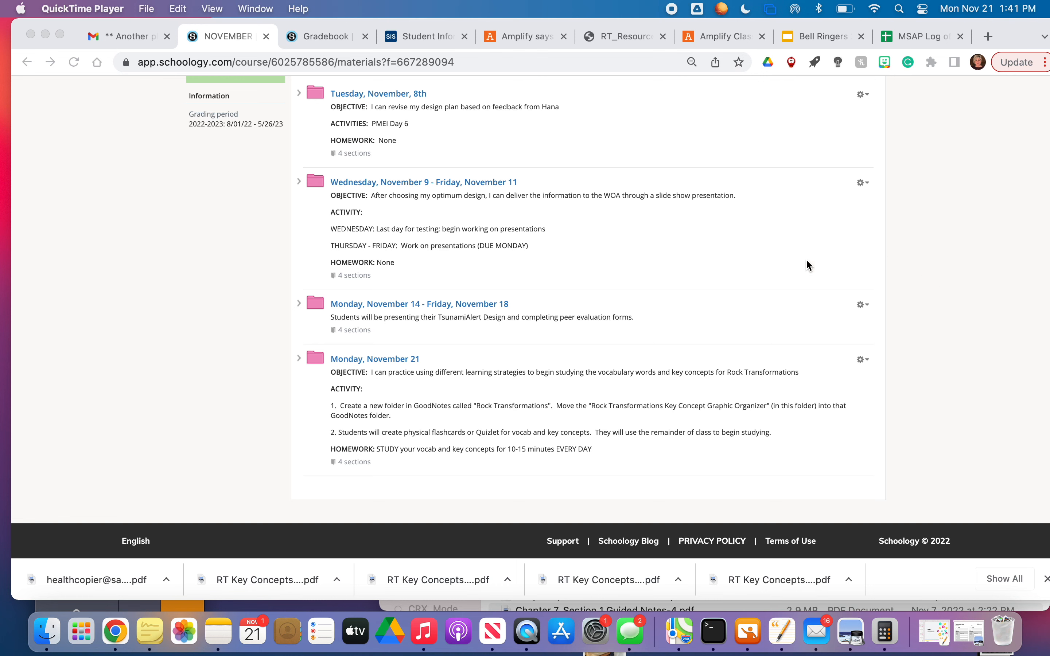
mouse_move(805, 283)
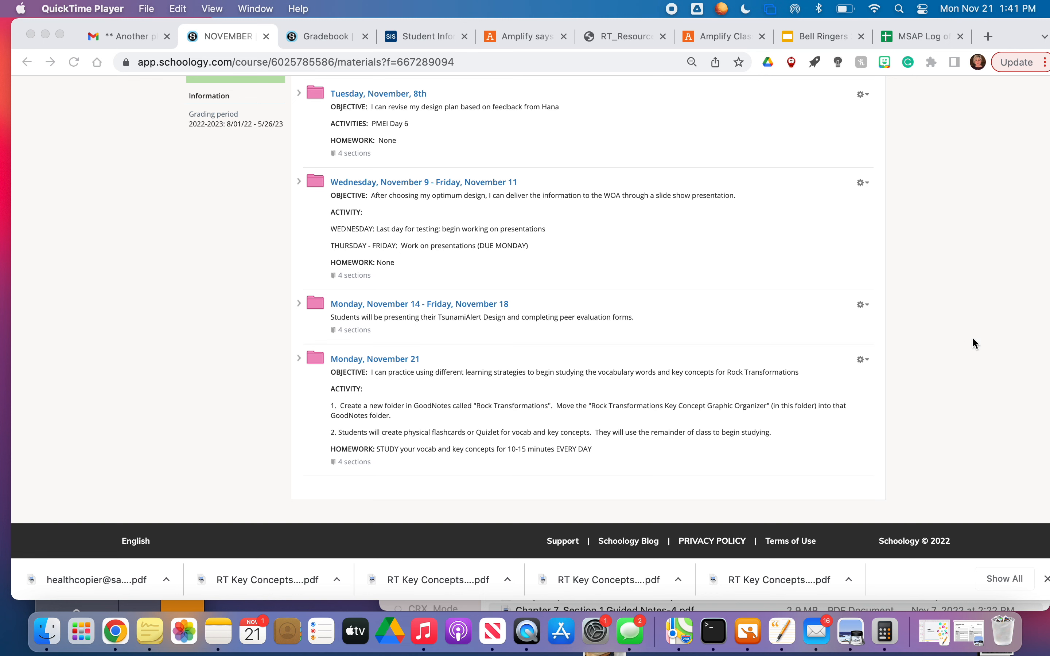
mouse_move(944, 337)
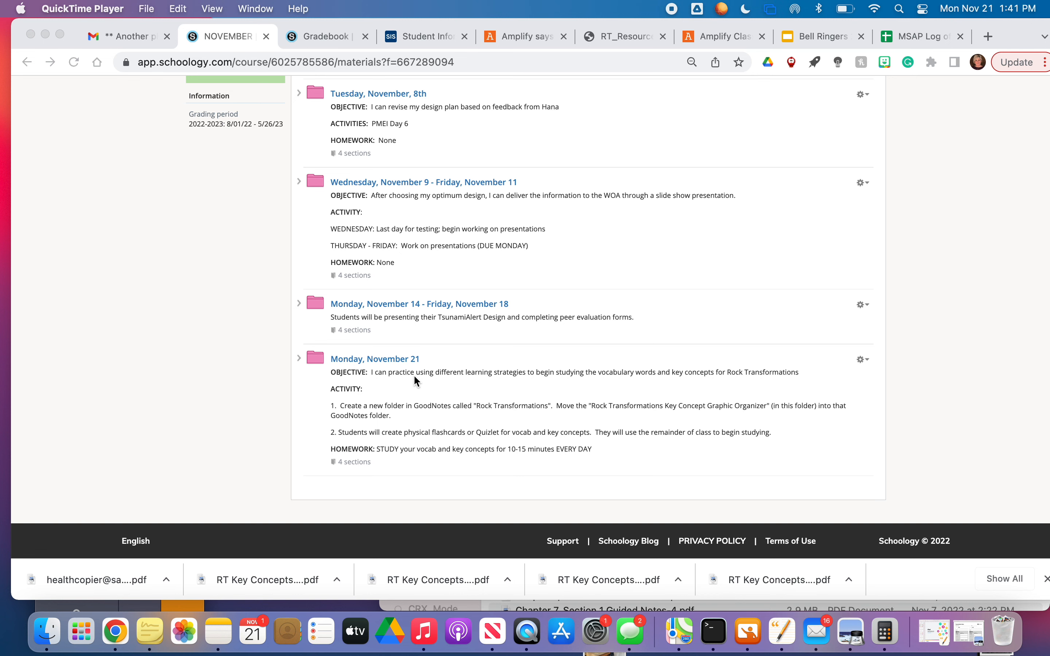
mouse_move(396, 362)
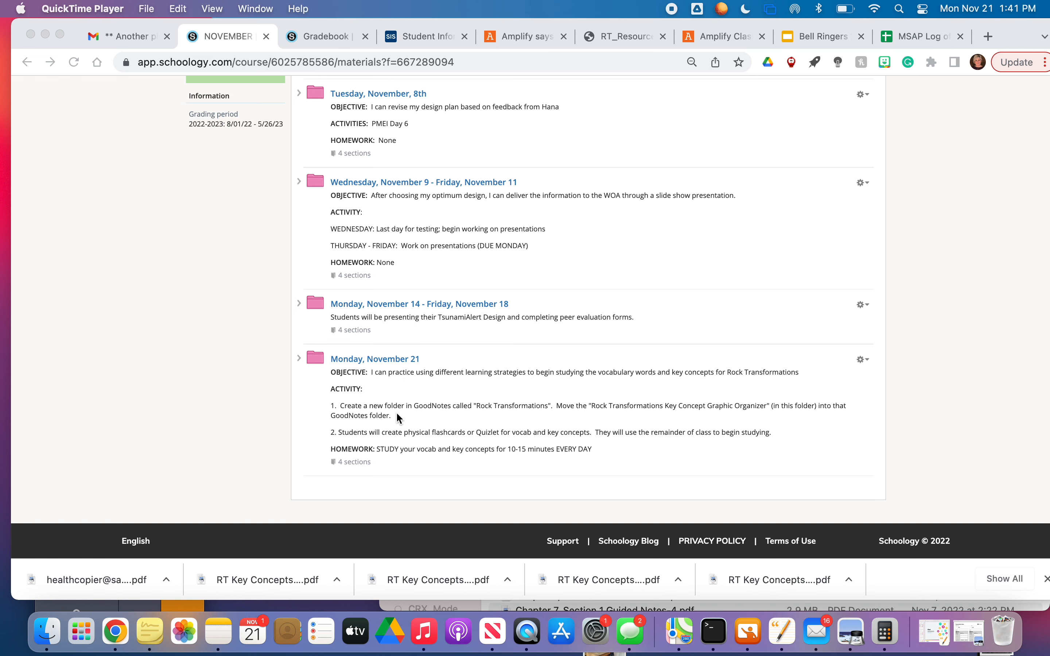
mouse_move(512, 419)
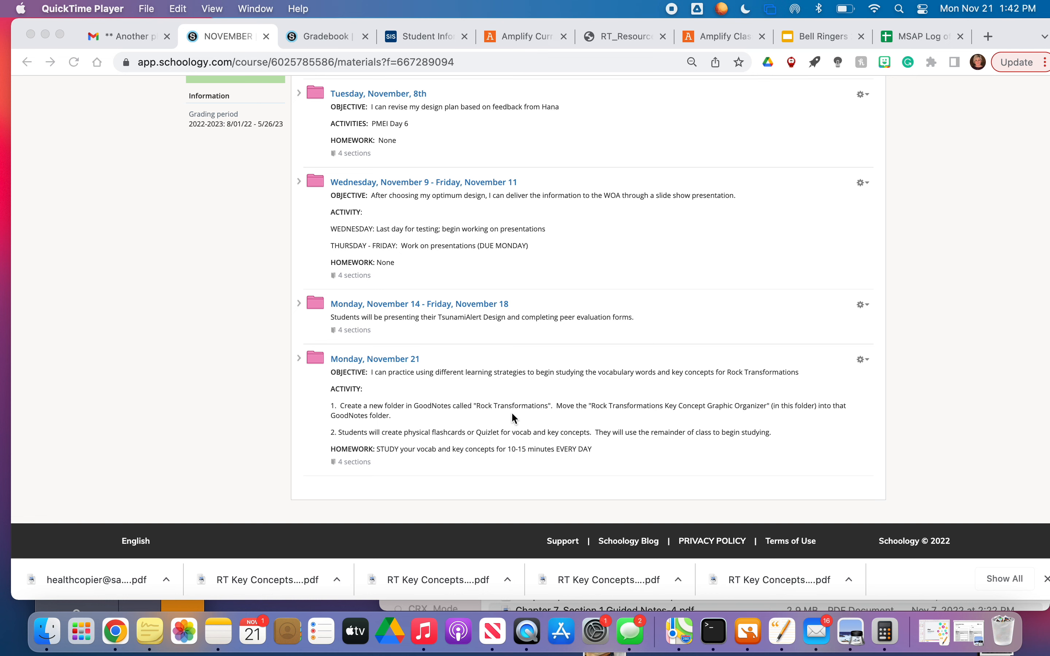
mouse_move(400, 361)
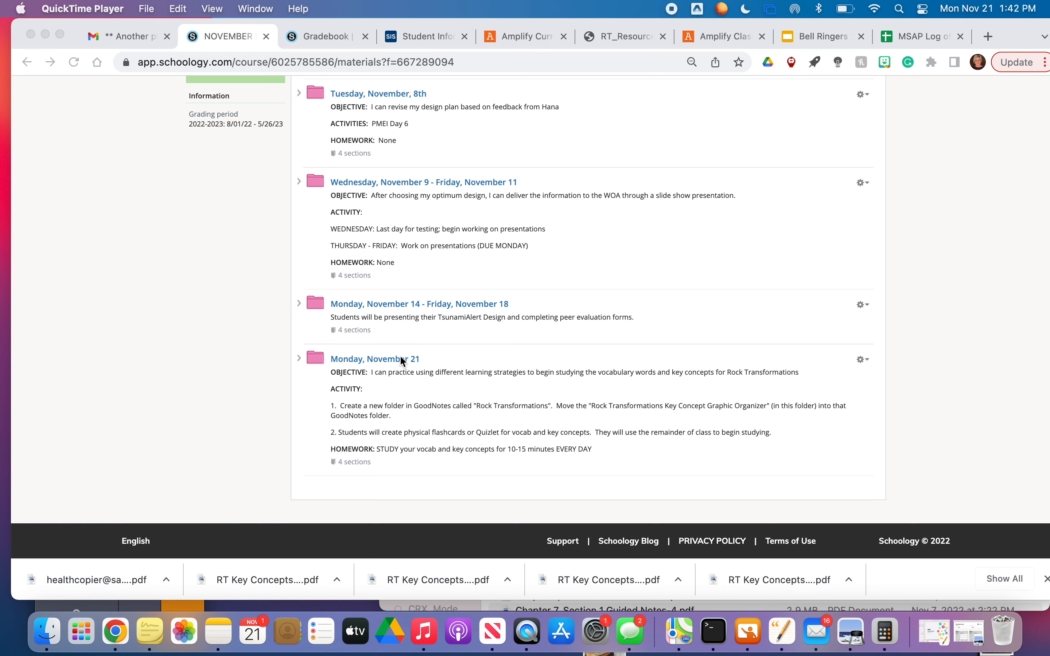
Step: Open the Monday, November 21 folder and start loading the RT Key Concepts Graphic Organizer KEY
left_click(374, 359)
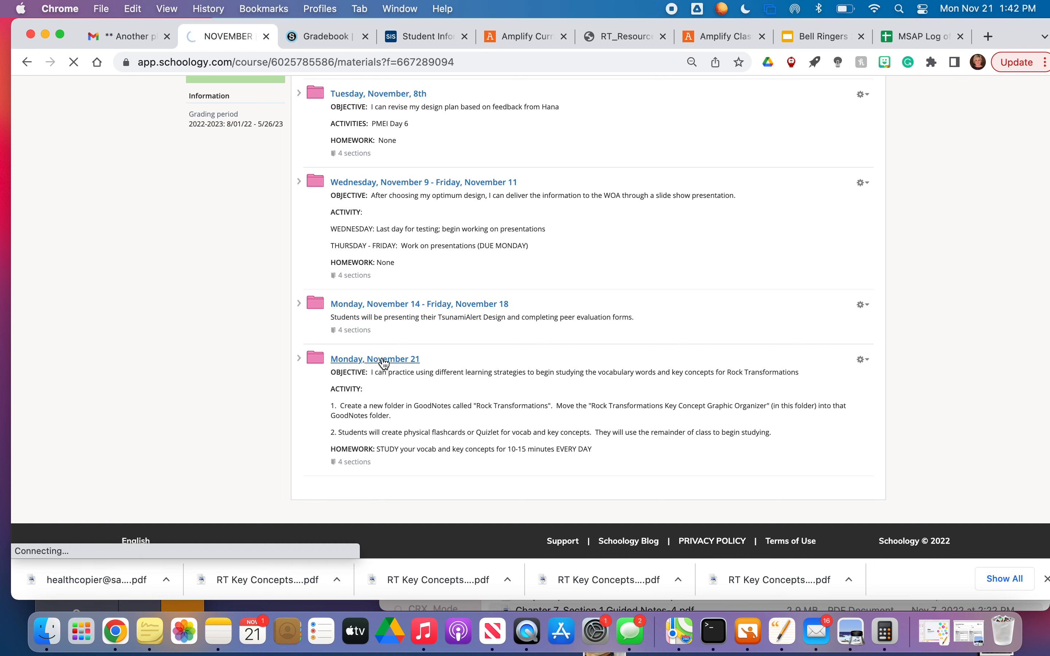
left_click(375, 359)
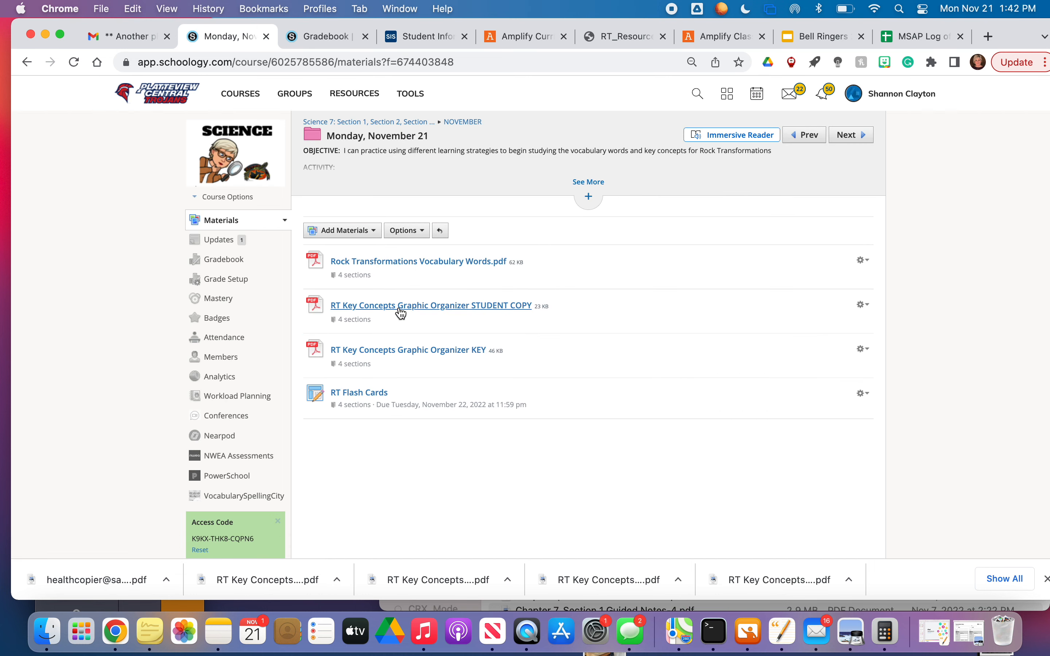
mouse_move(400, 305)
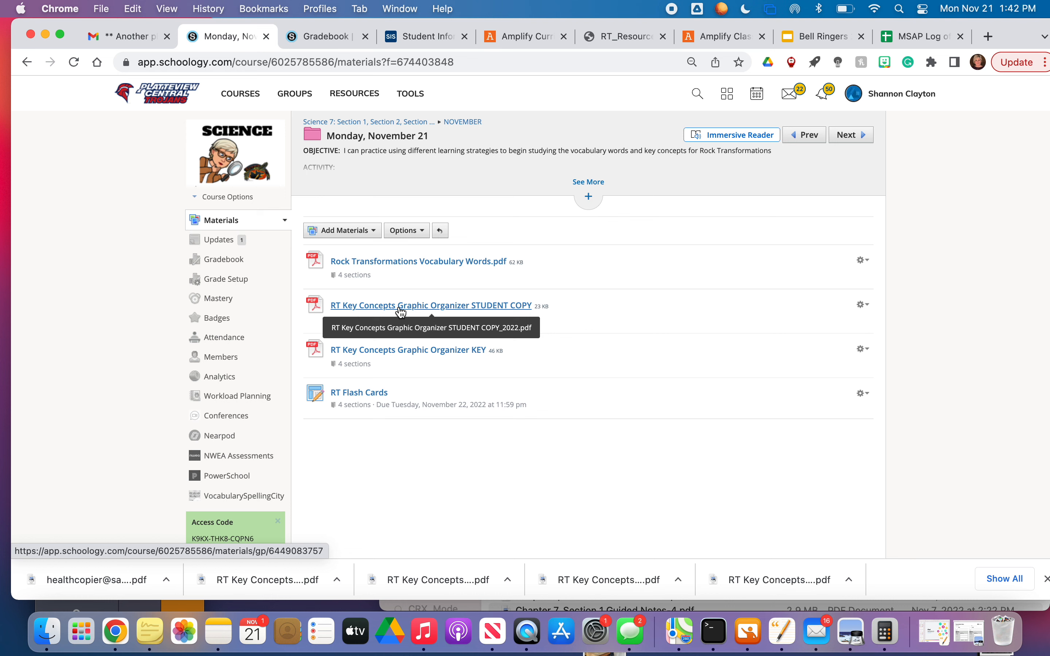
mouse_move(406, 349)
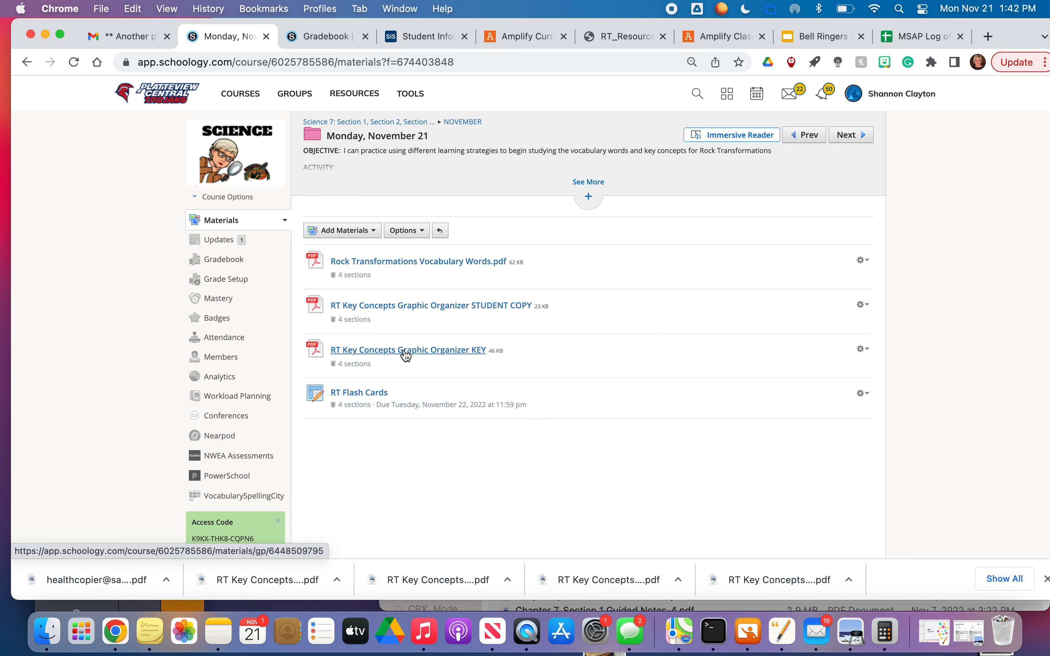
left_click(408, 349)
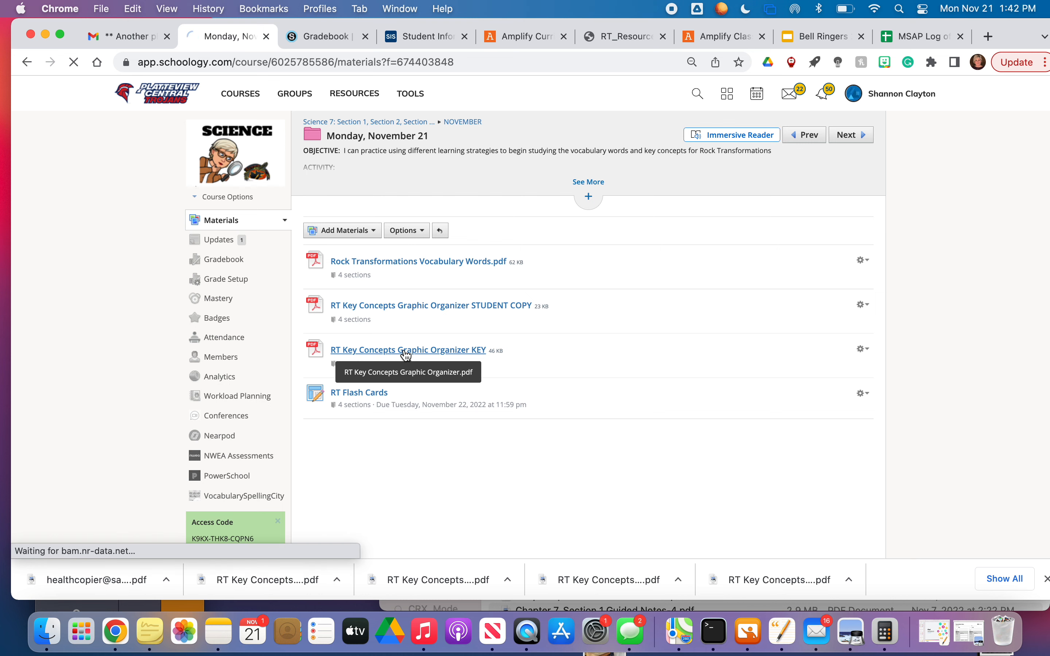
Step: View the RT Key Concepts Graphic Organizer KEY, scrolling through key concepts 1–10 across its three progress builds
left_click(407, 349)
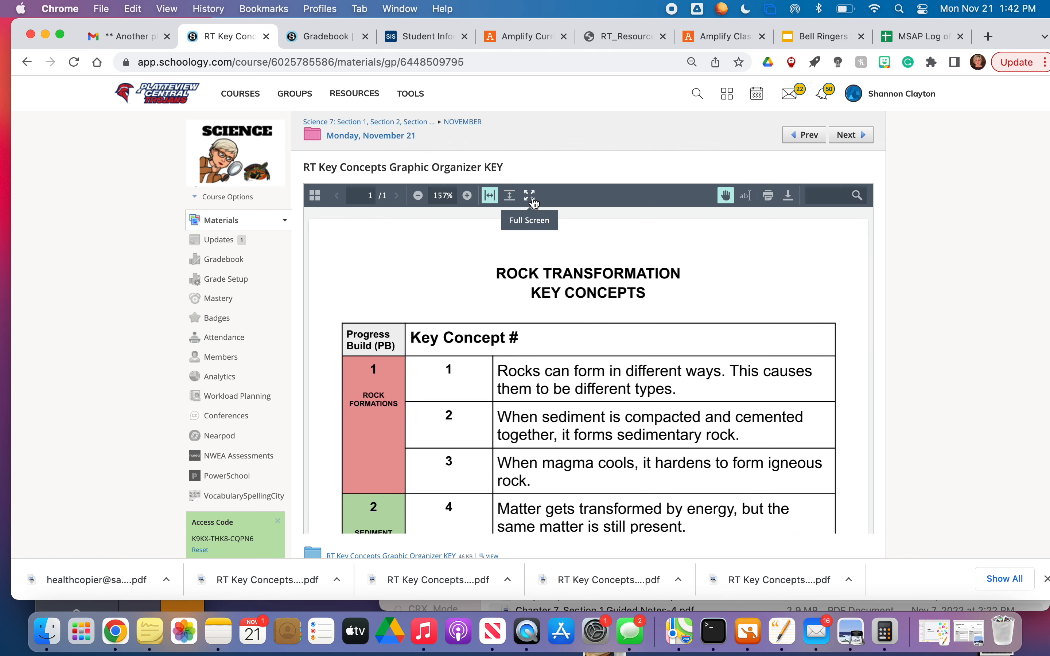
scroll("down", 3)
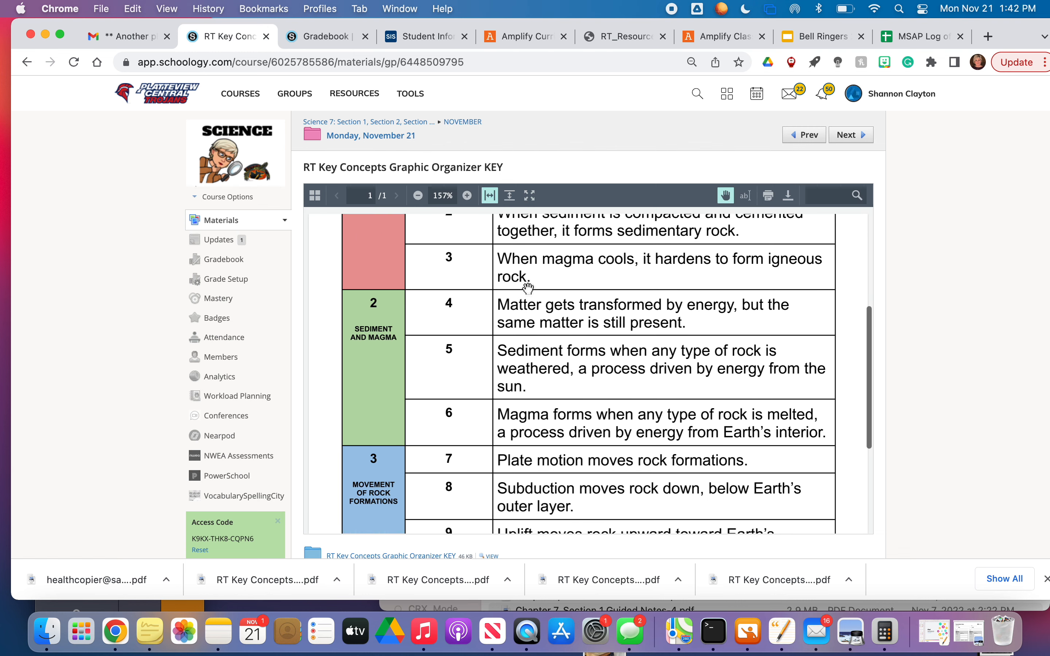
scroll("up", 3)
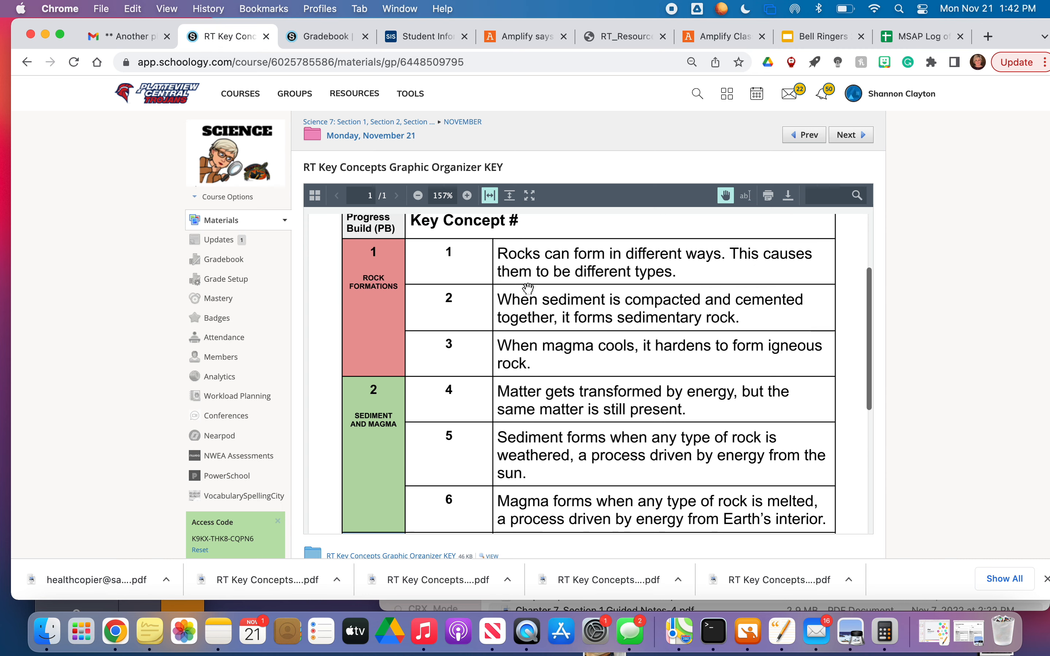
scroll("up", 3)
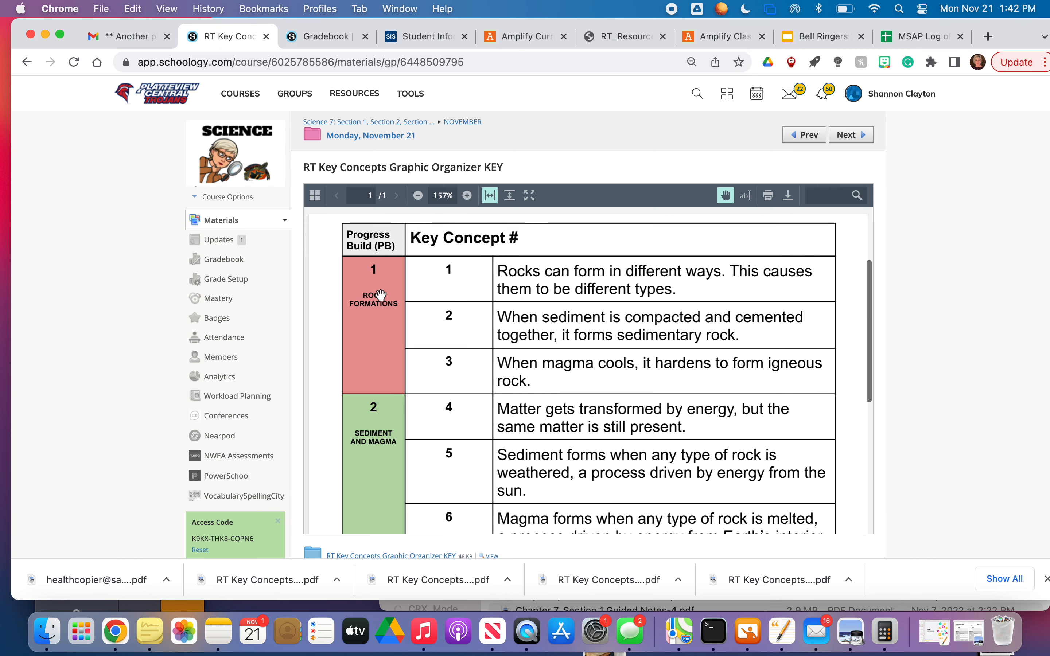
mouse_move(380, 320)
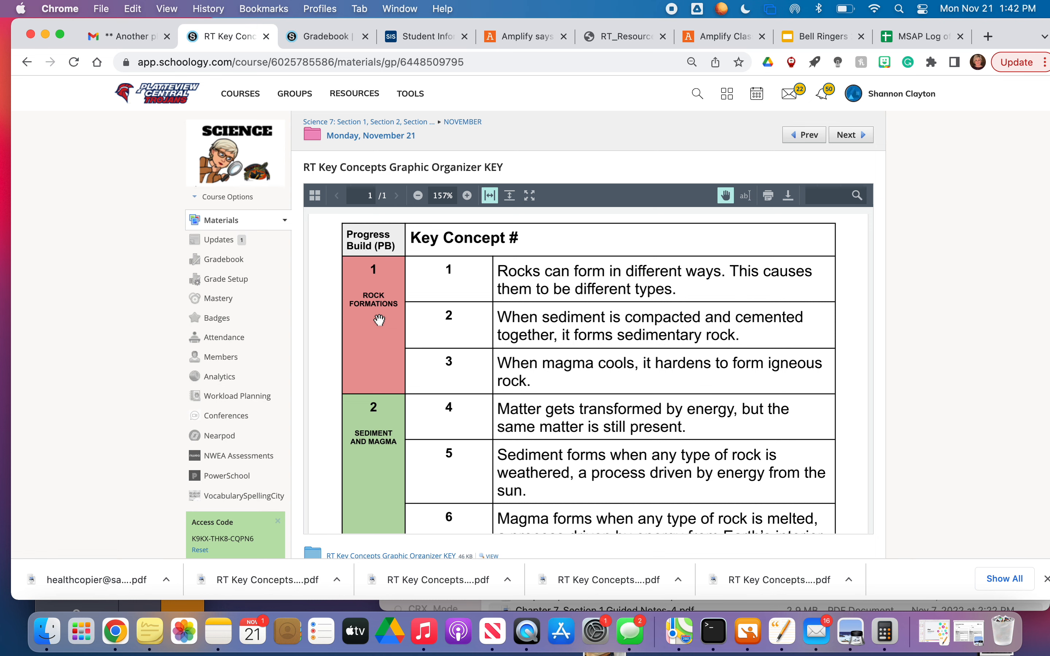
scroll("down", 3)
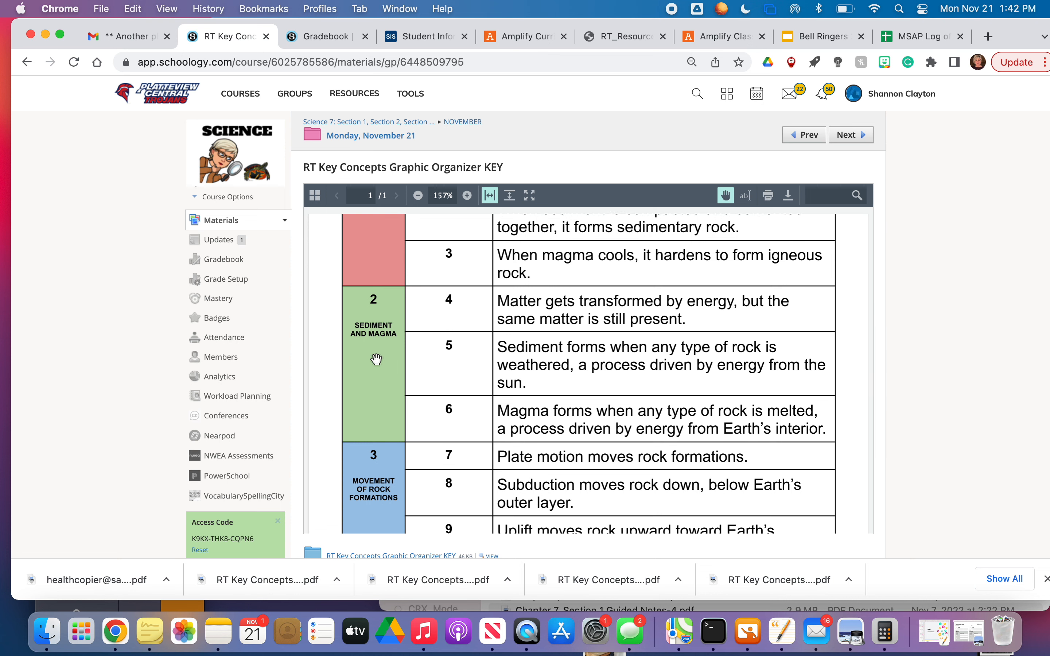
scroll("down", 3)
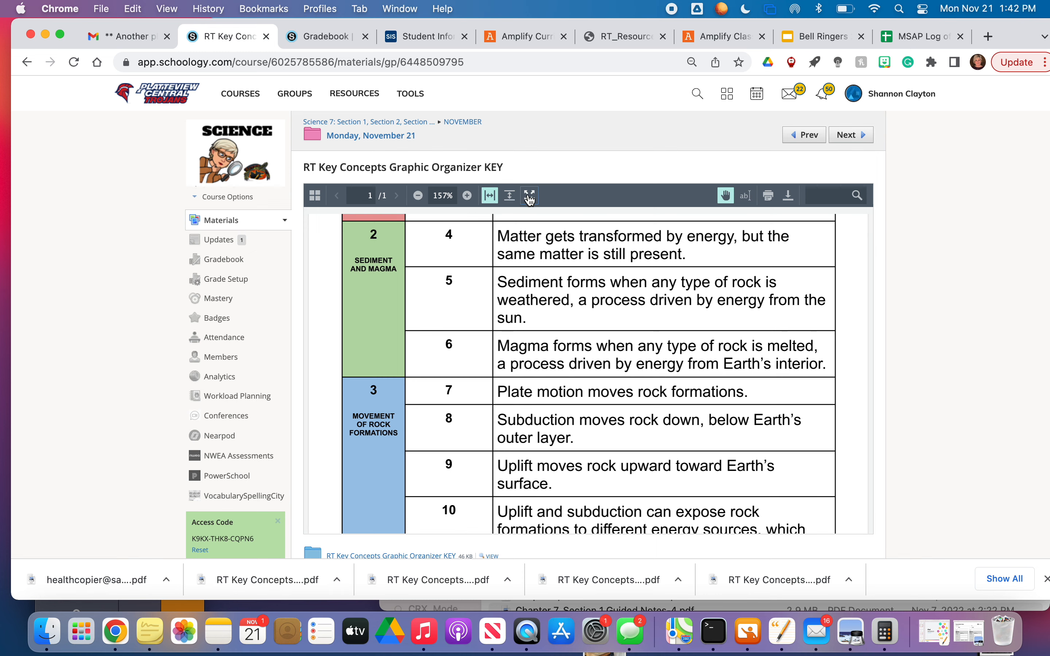
Step: Show the organizer key full screen and read down through key concepts 4 to 10
left_click(529, 195)
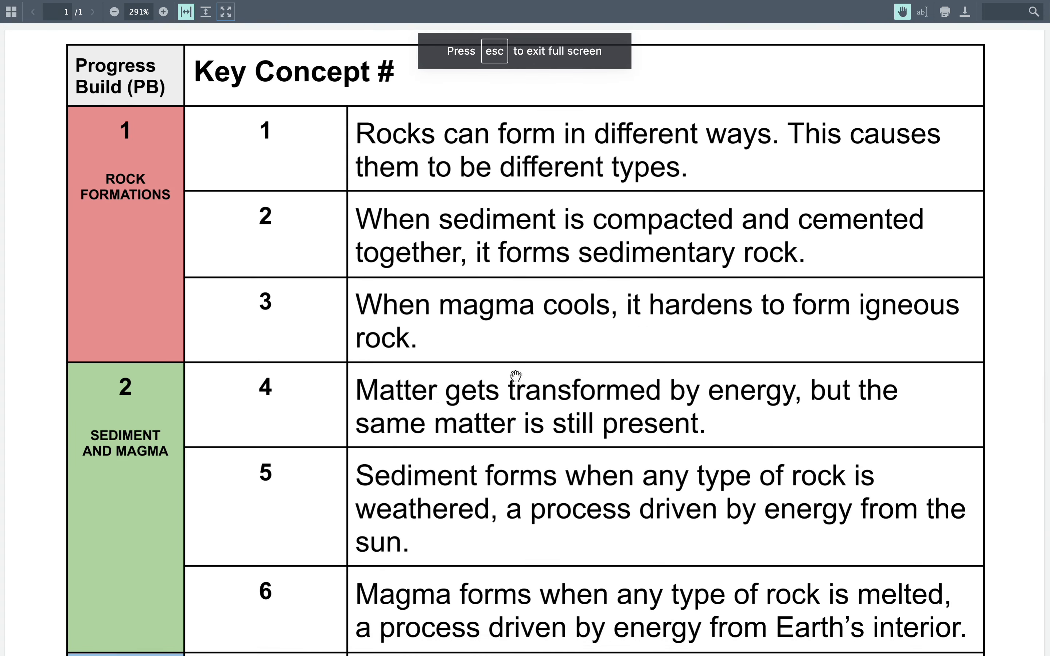
scroll("down", 3)
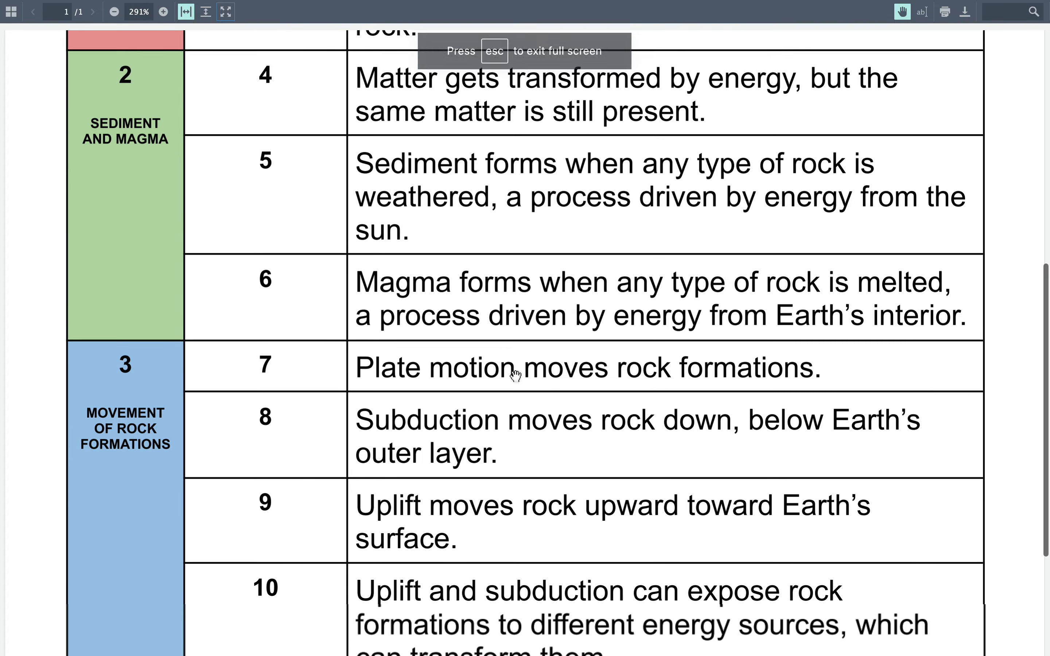
scroll("down", 3)
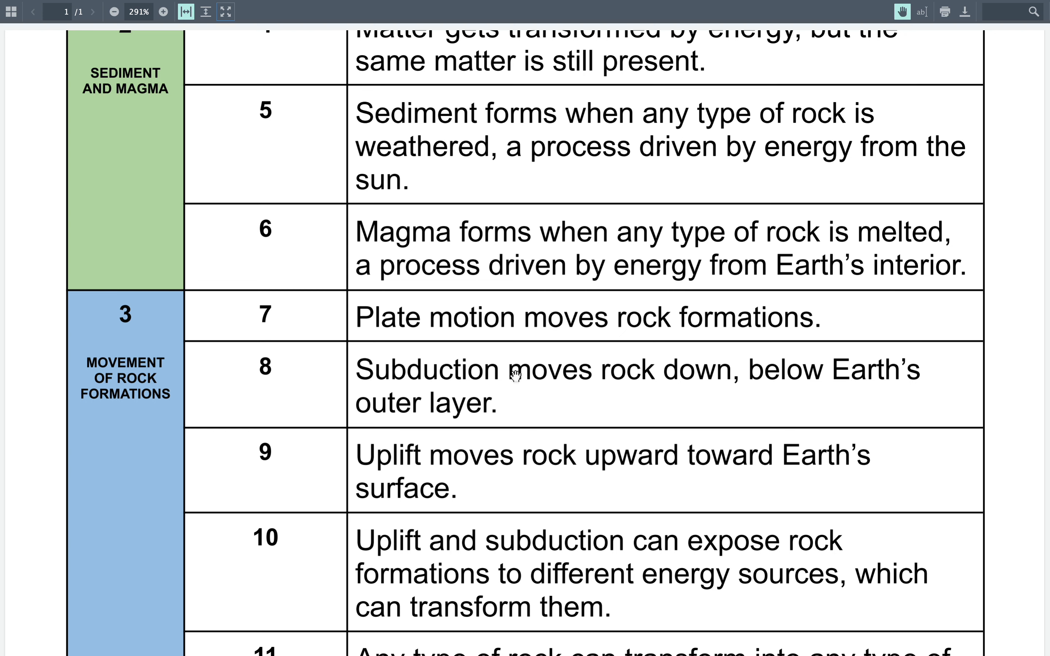
mouse_move(367, 335)
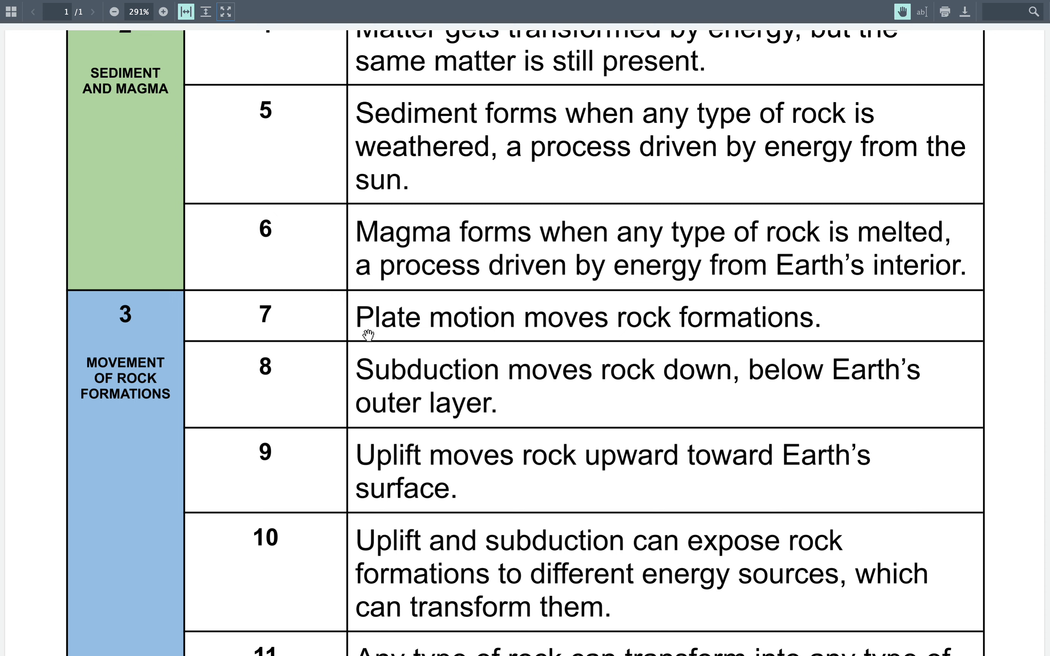
mouse_move(489, 396)
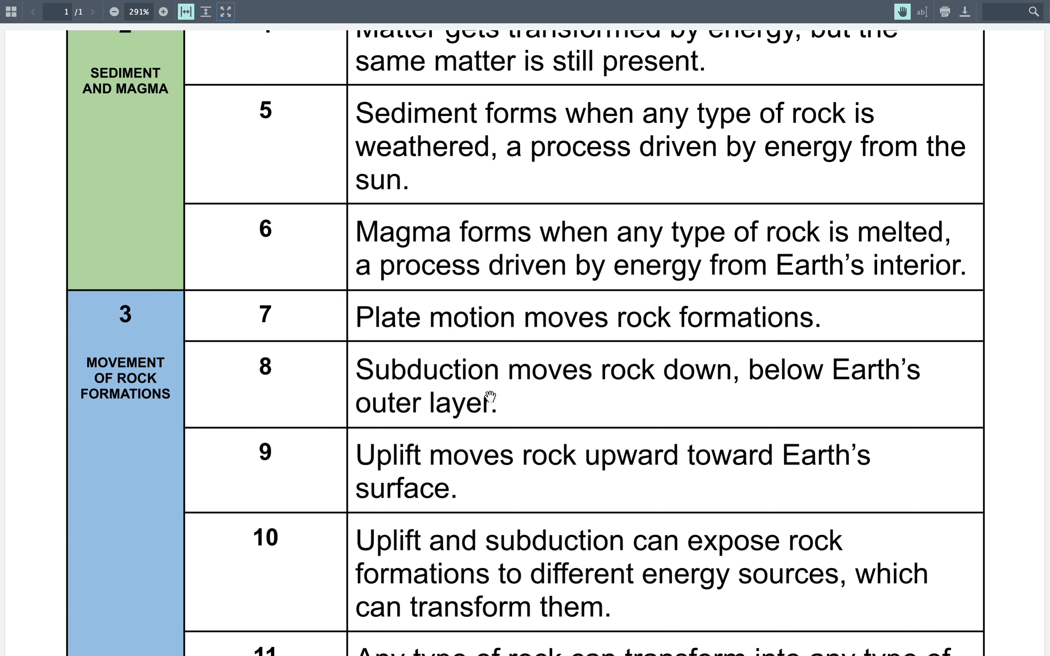
mouse_move(764, 388)
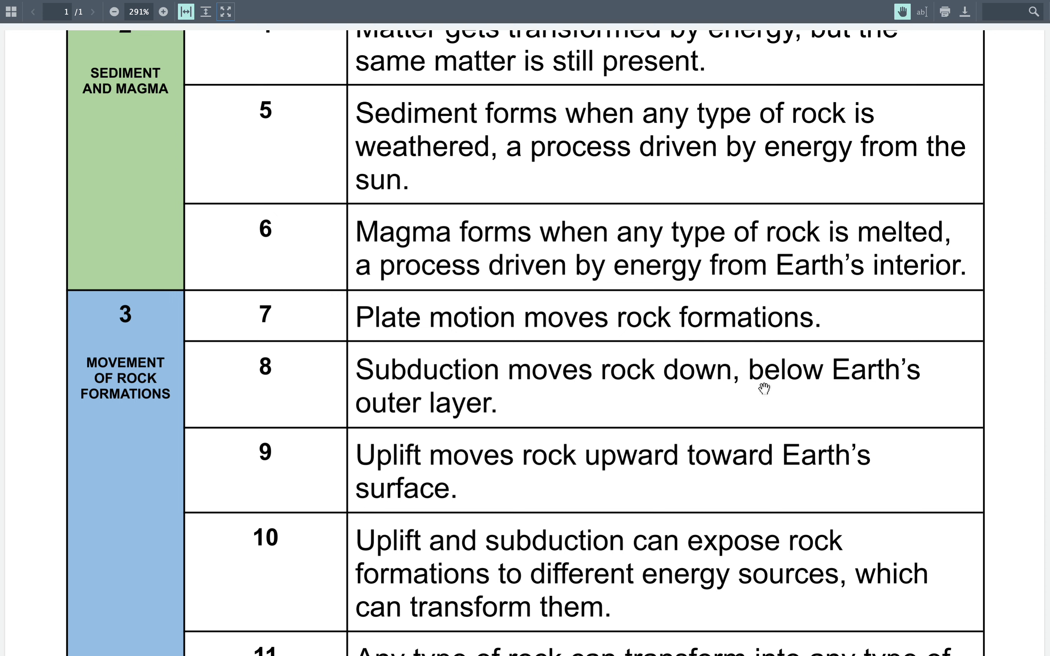
mouse_move(635, 420)
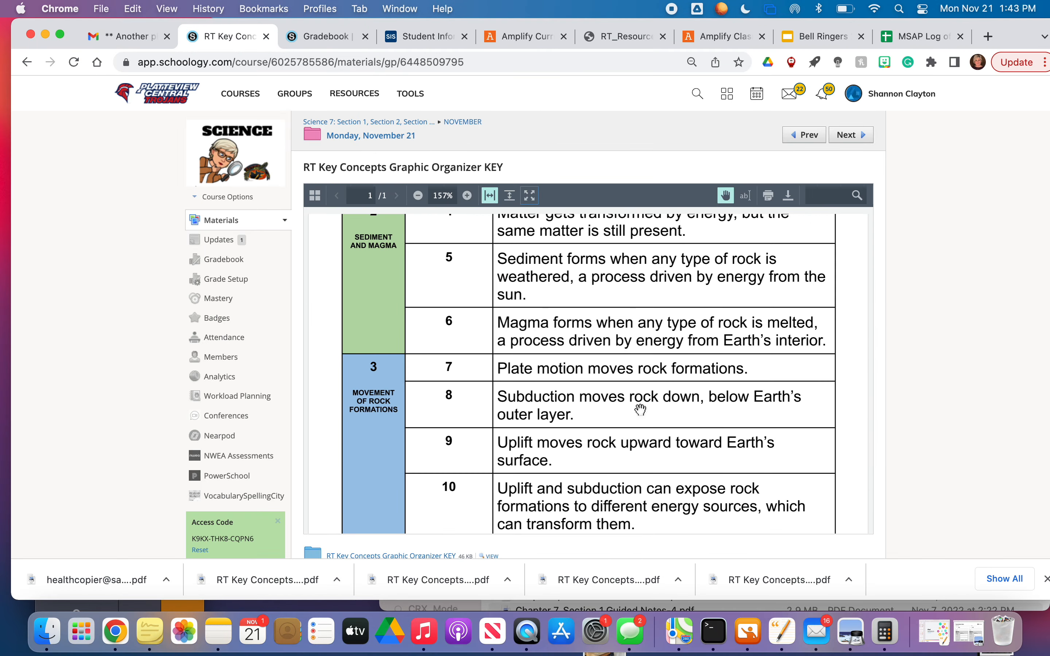
mouse_move(361, 138)
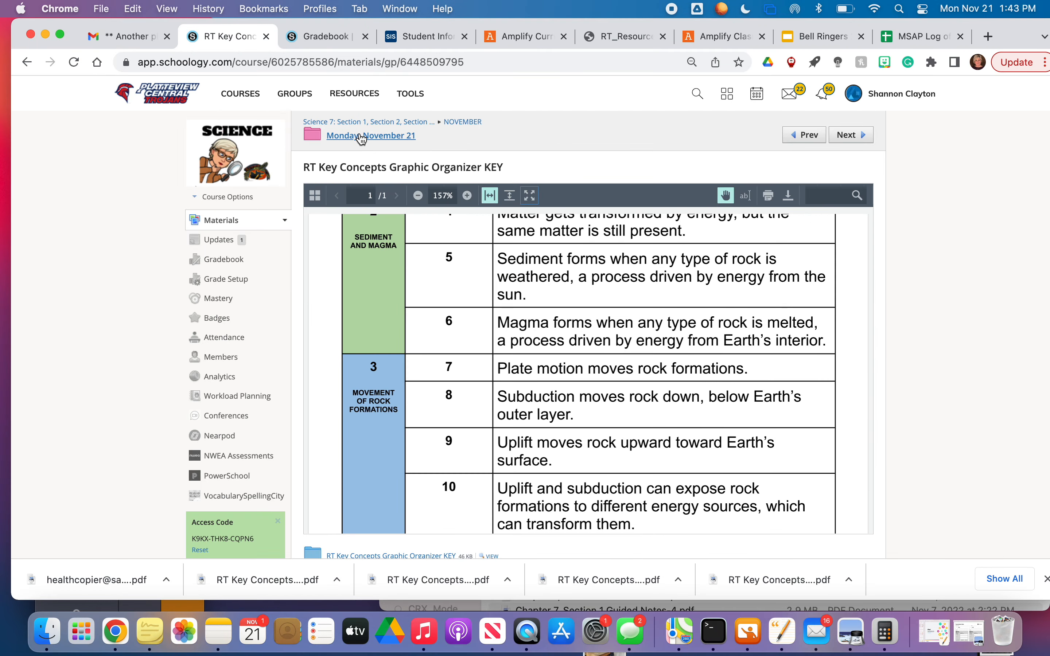
Step: Return to the Monday, November 21 folder to reach the Rock Transformations Vocabulary Words glossary
left_click(370, 136)
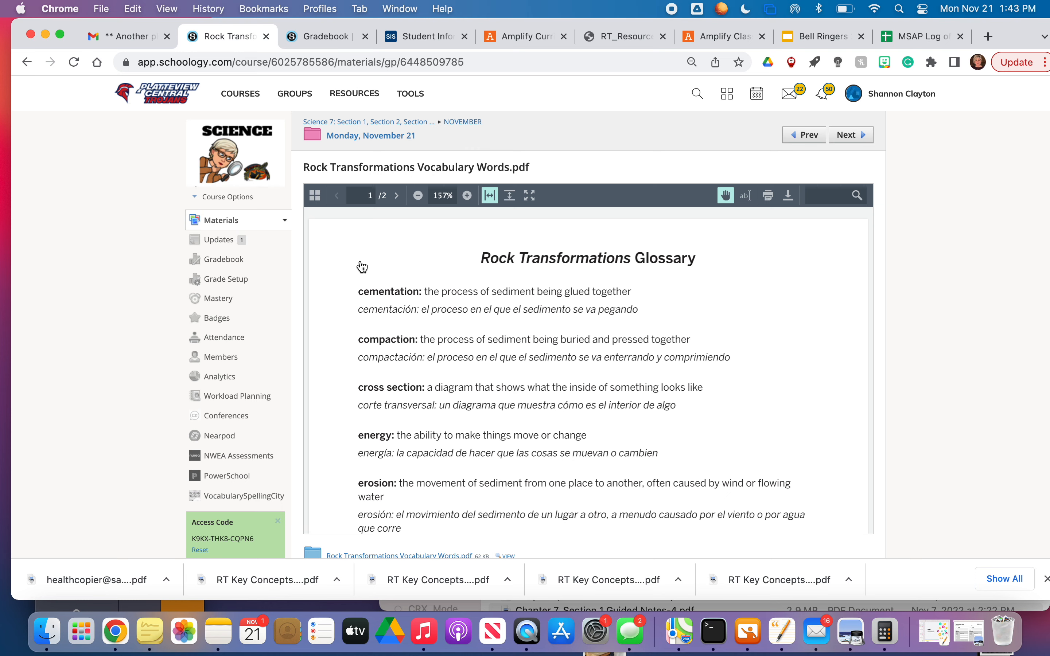
Step: Read the glossary from cementation on page 1 through uplift and weathering on page 2, in English and Spanish
left_click(530, 194)
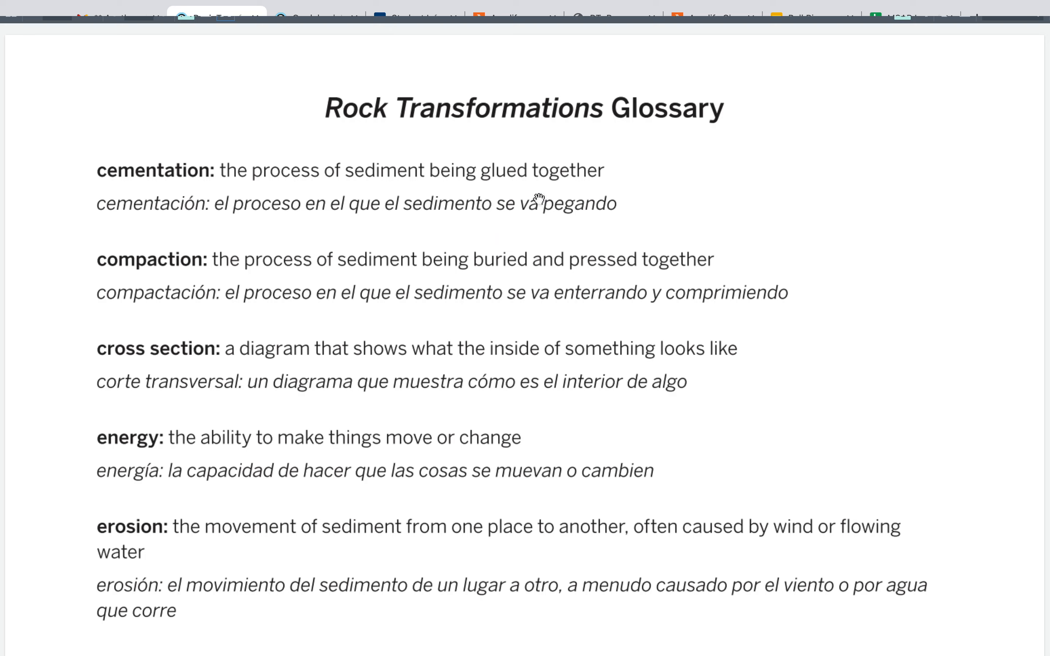
left_click(226, 12)
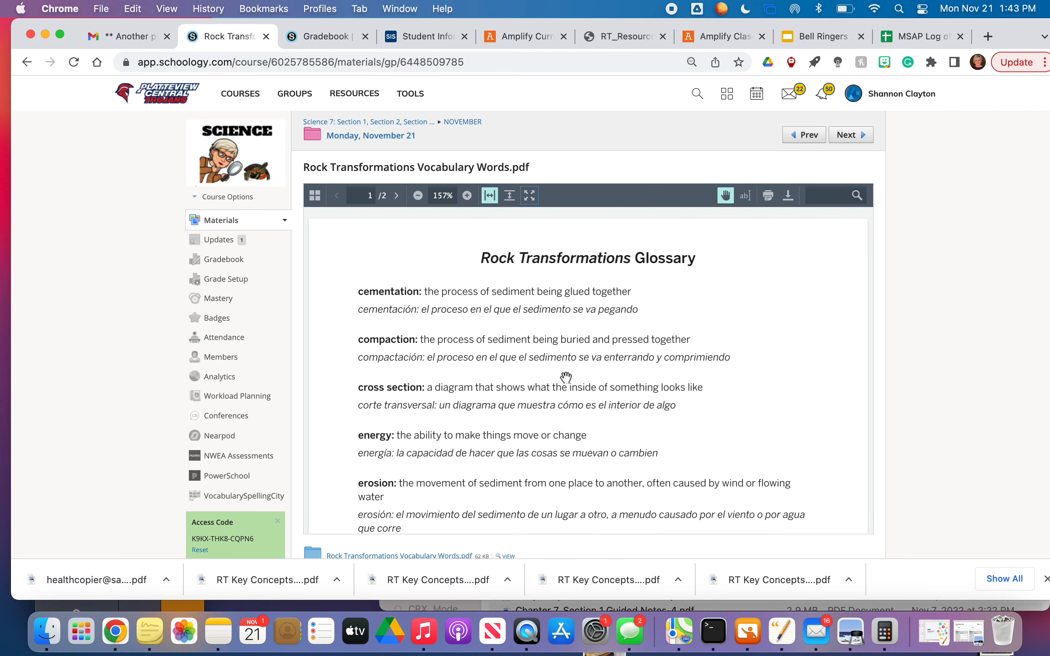
scroll("down", 3)
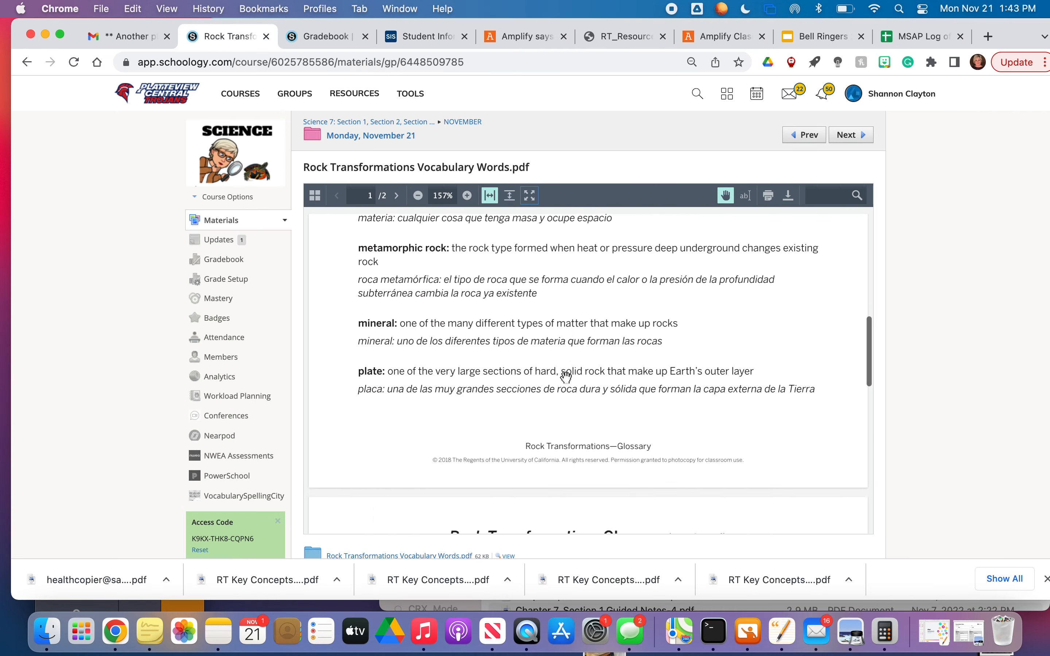
left_click(397, 195)
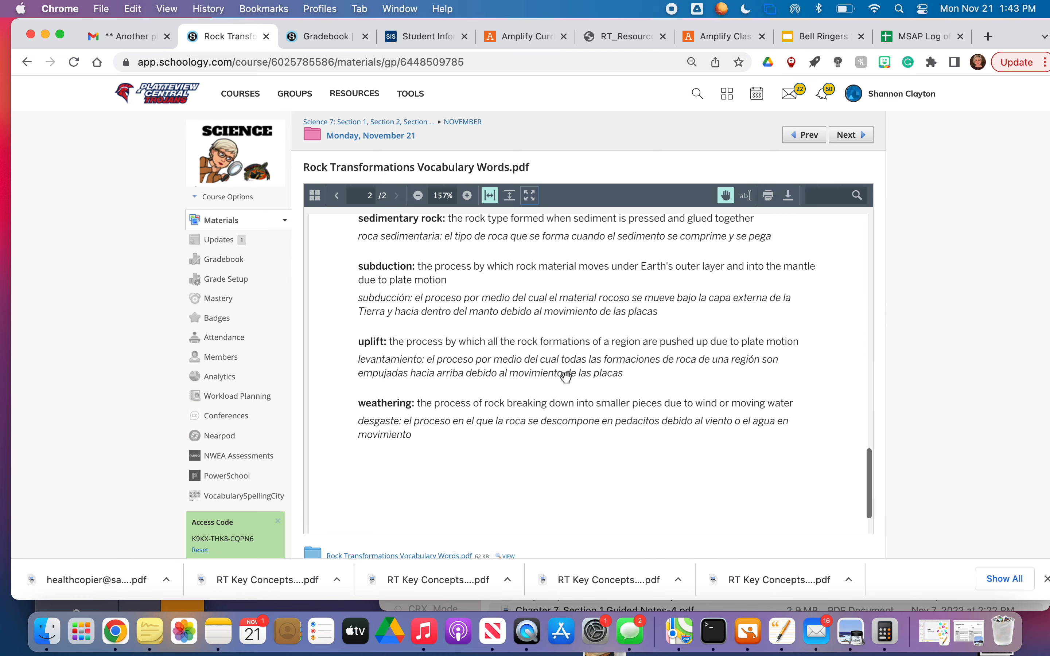
scroll("down", 3)
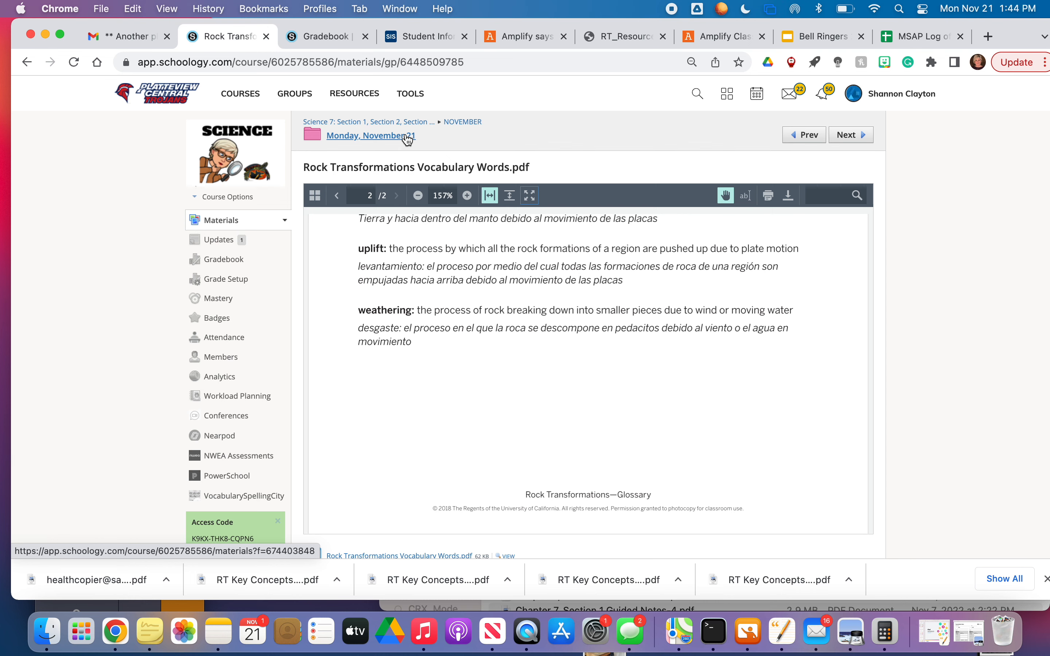
Step: Return to the Monday, November 21 folder listing the glossary, both organizer versions and RT Flash Cards
left_click(370, 136)
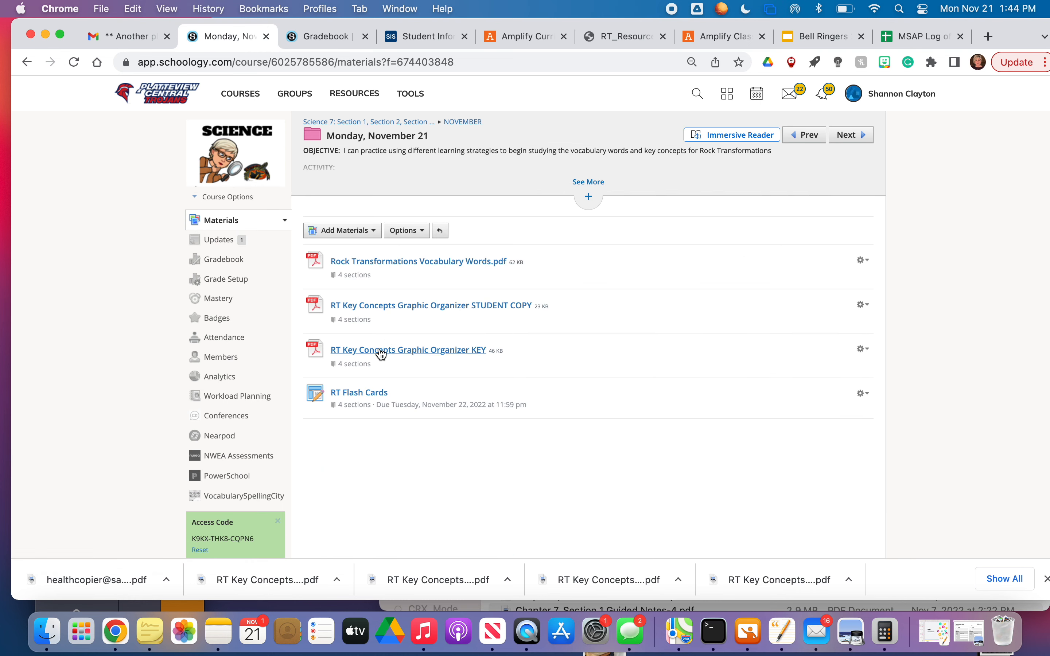
mouse_move(359, 392)
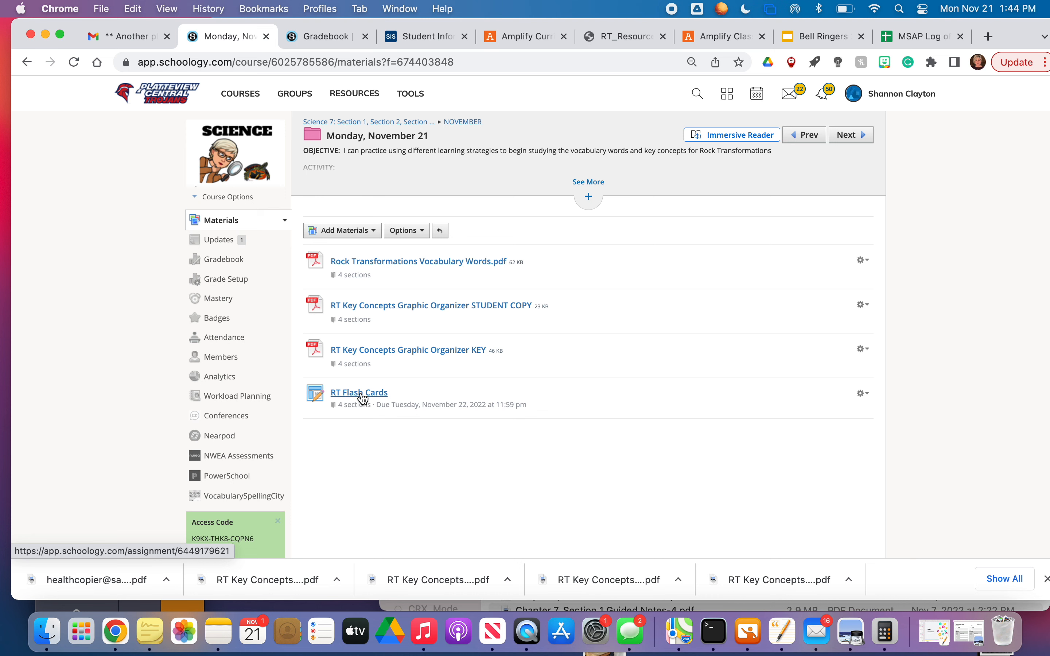
mouse_move(420, 250)
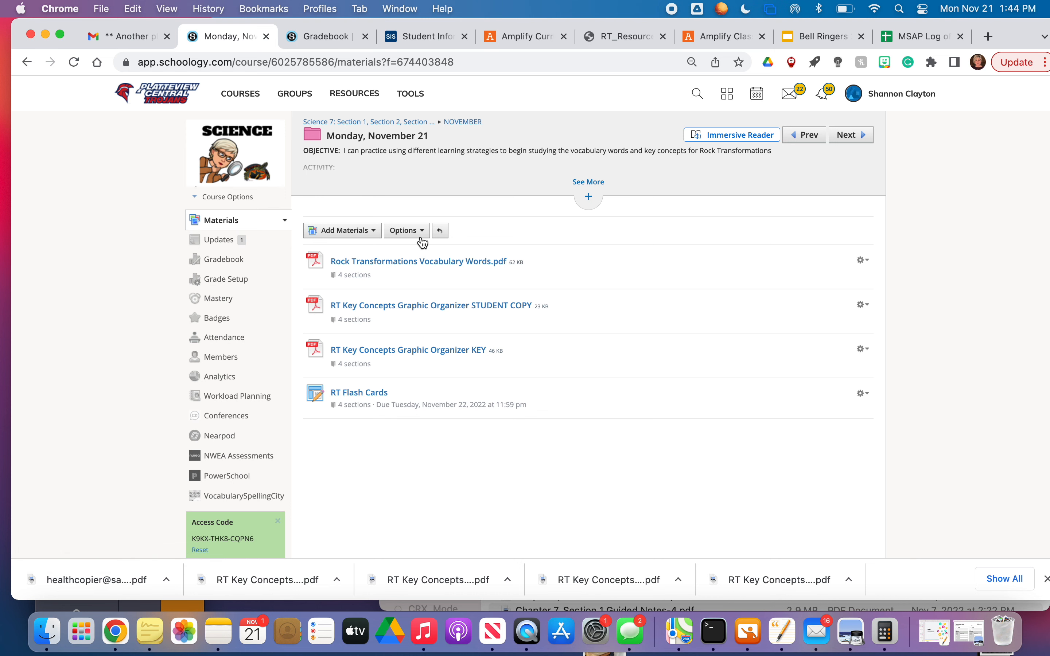
mouse_move(899, 6)
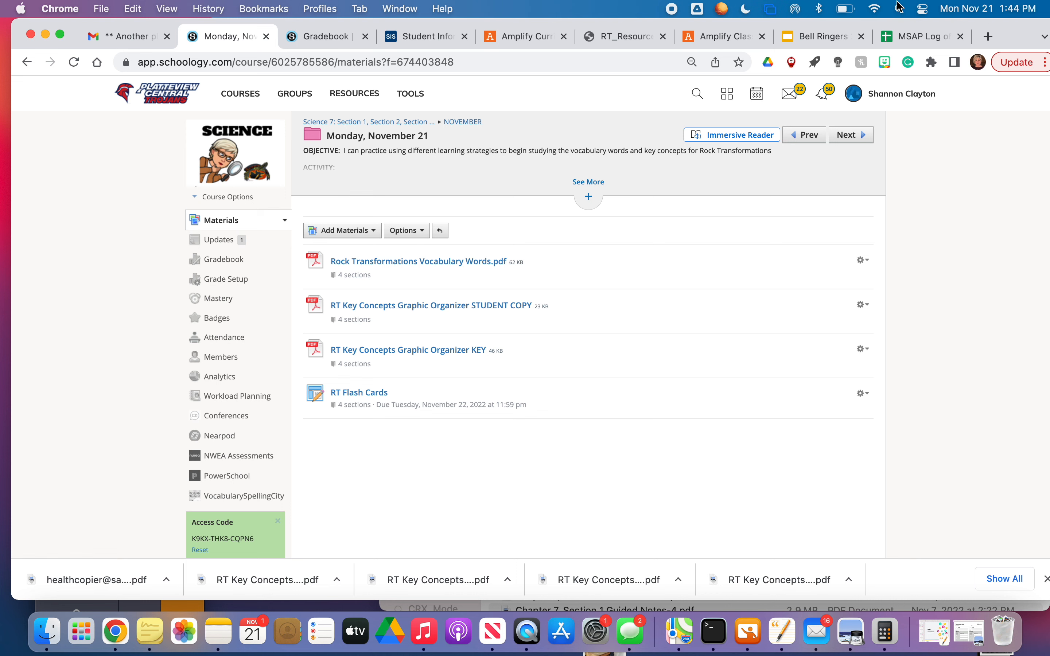